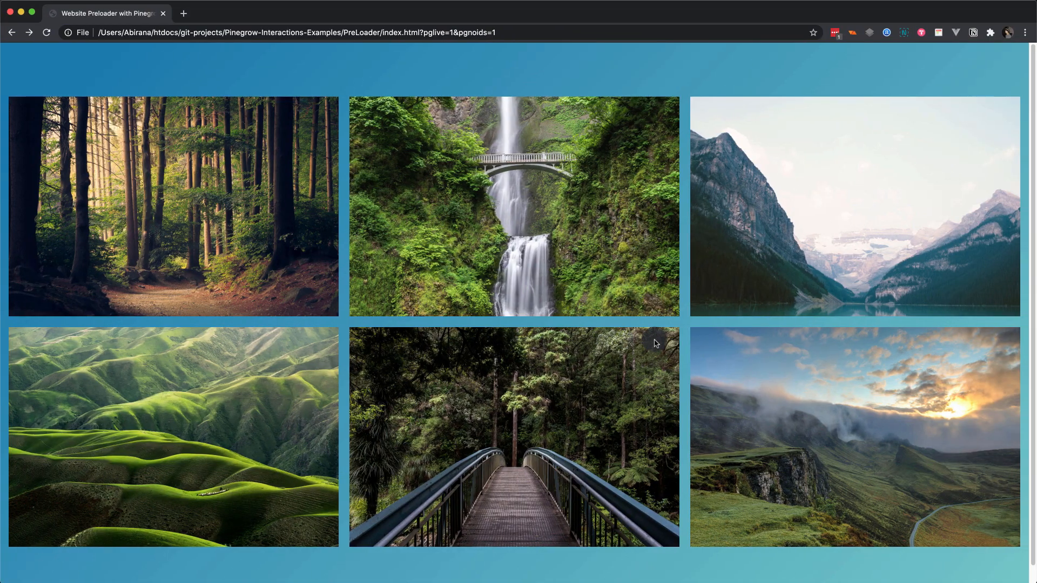
scroll(down, 3)
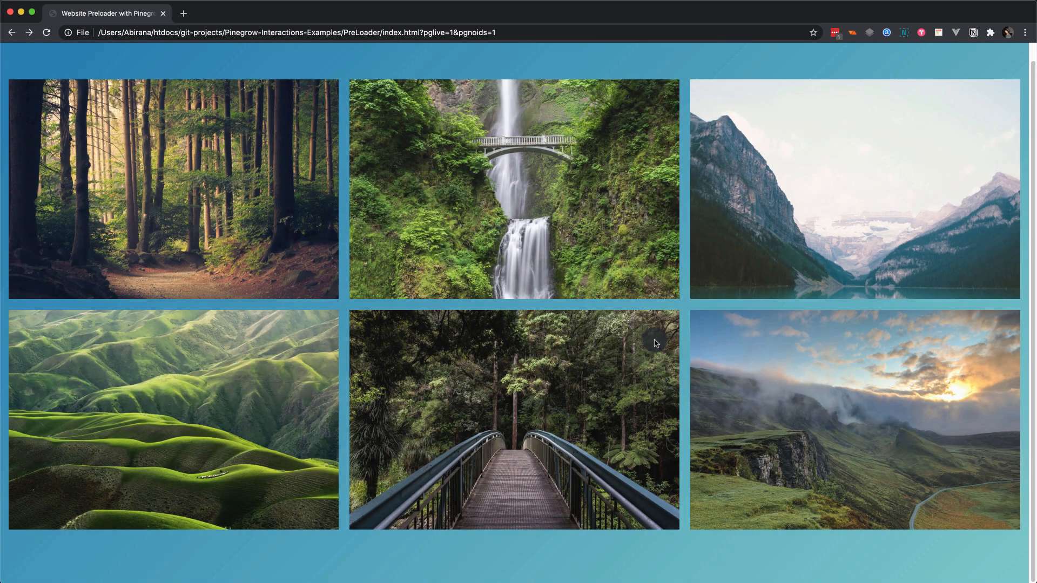